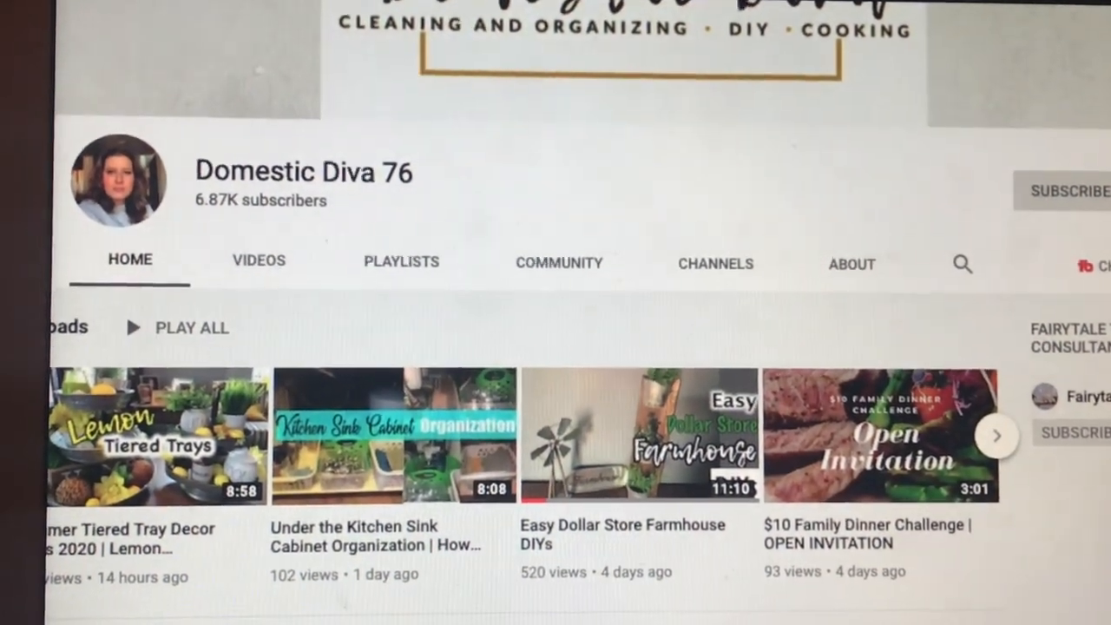
{"action": "left_click", "coordinate": [1066, 191]}
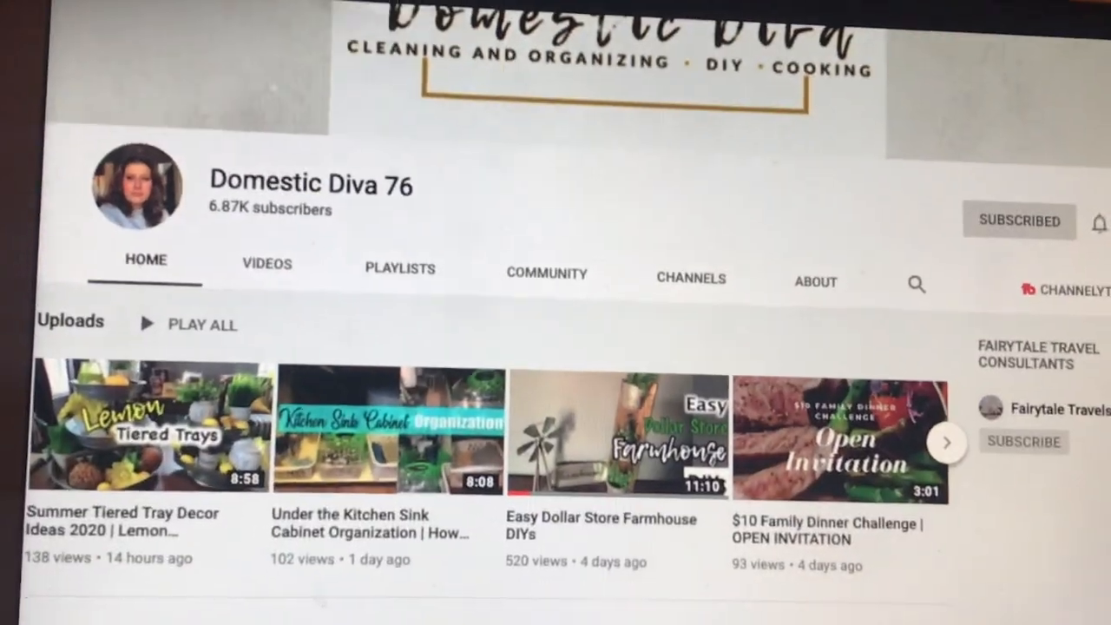
{"action": "scroll", "scroll_direction": "down", "scroll_amount": 3}
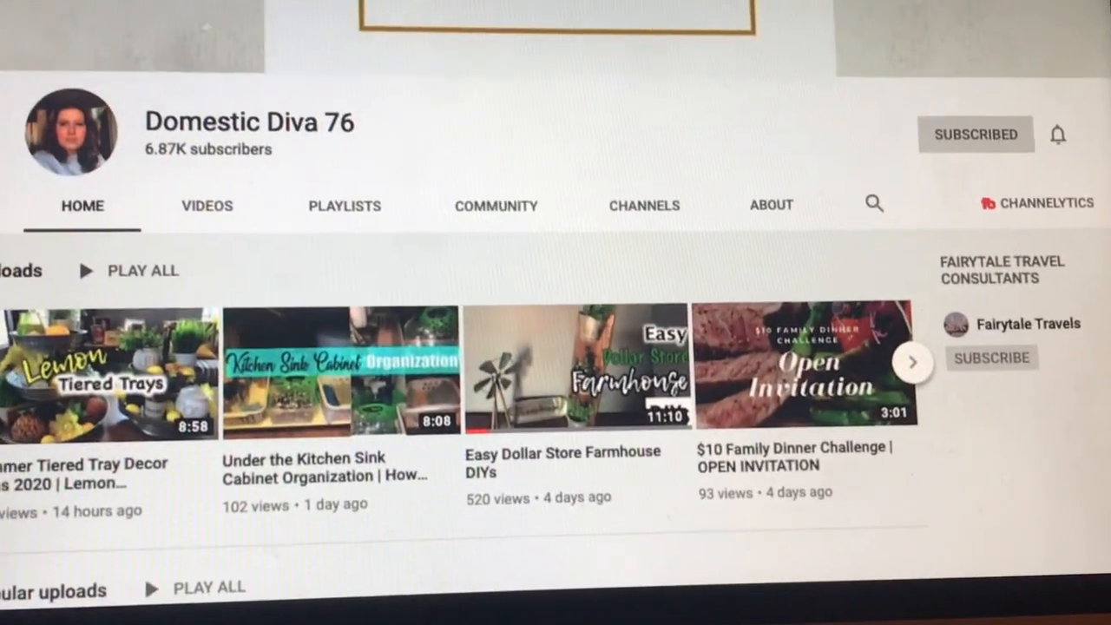